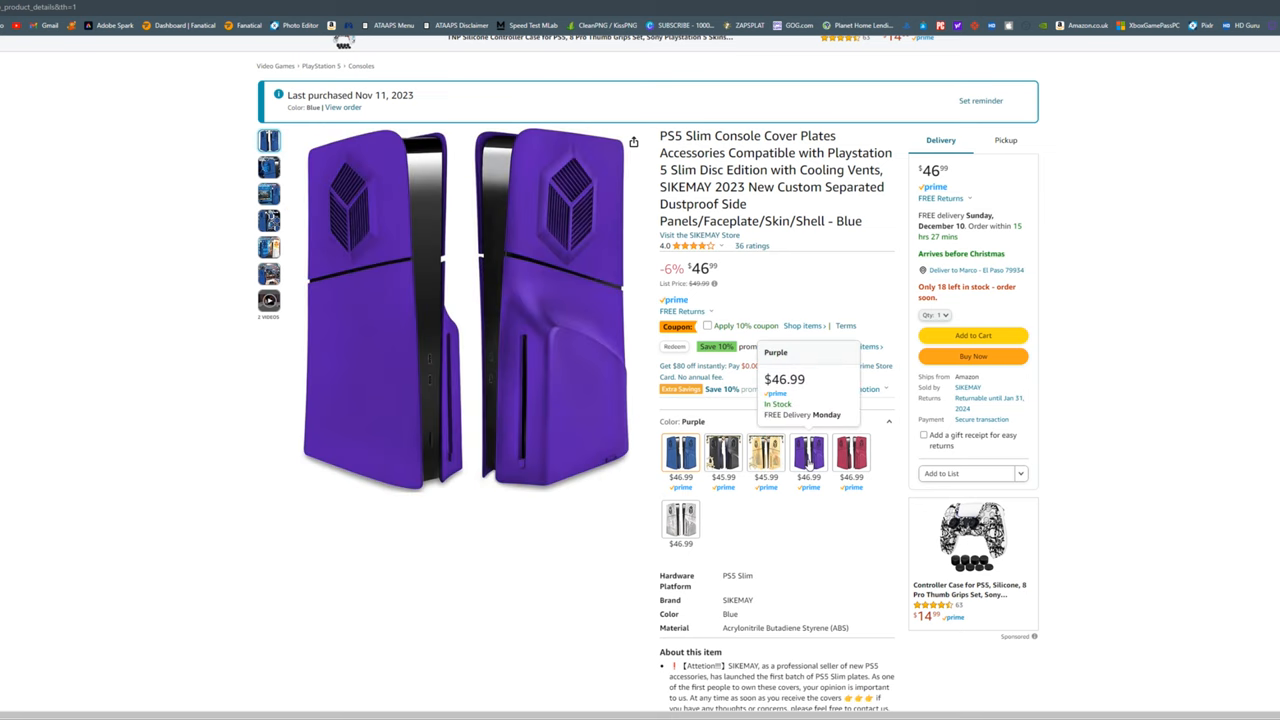
# Select the Silver colour swatch to preview the silver PS5 Slim cover plates.
pyautogui.click(680, 523)
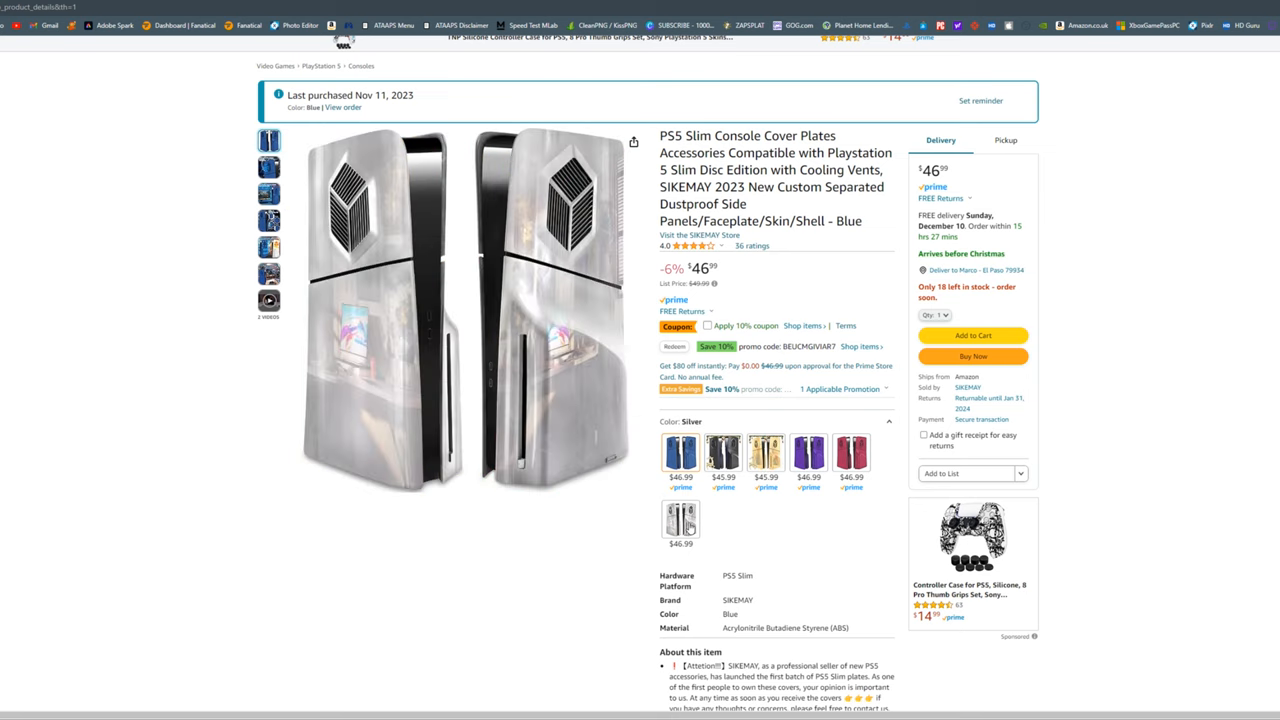